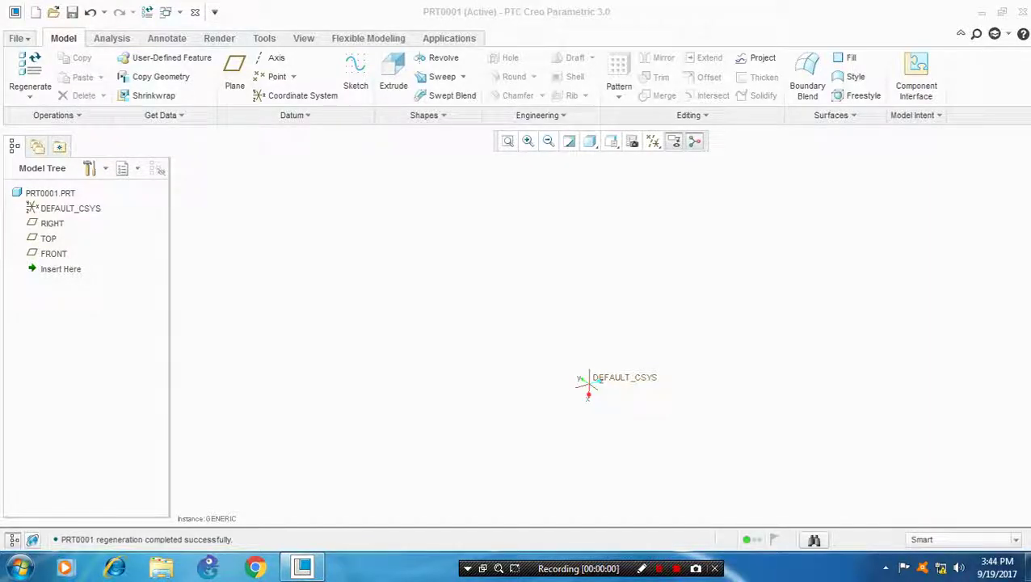
# - Sketch a circle at the origin on TOP and close it into a half-circle with a vertical line
pyautogui.click(49, 237)
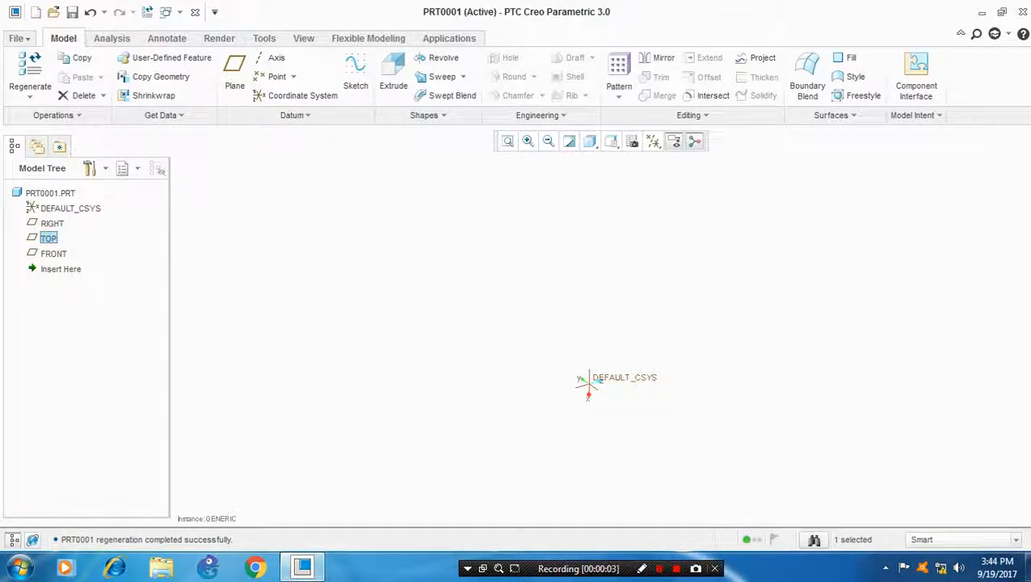
pyautogui.click(356, 68)
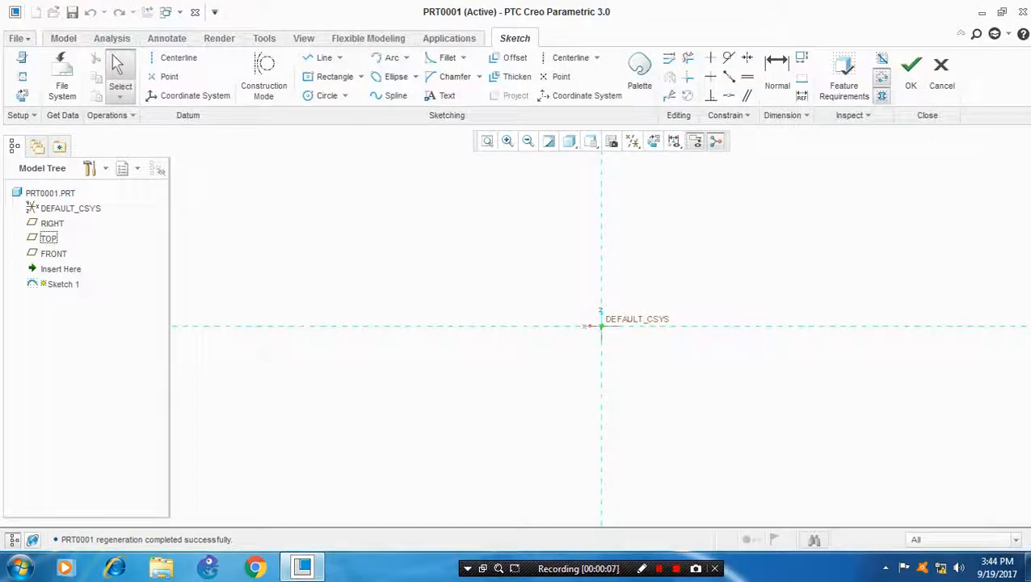
pyautogui.click(177, 58)
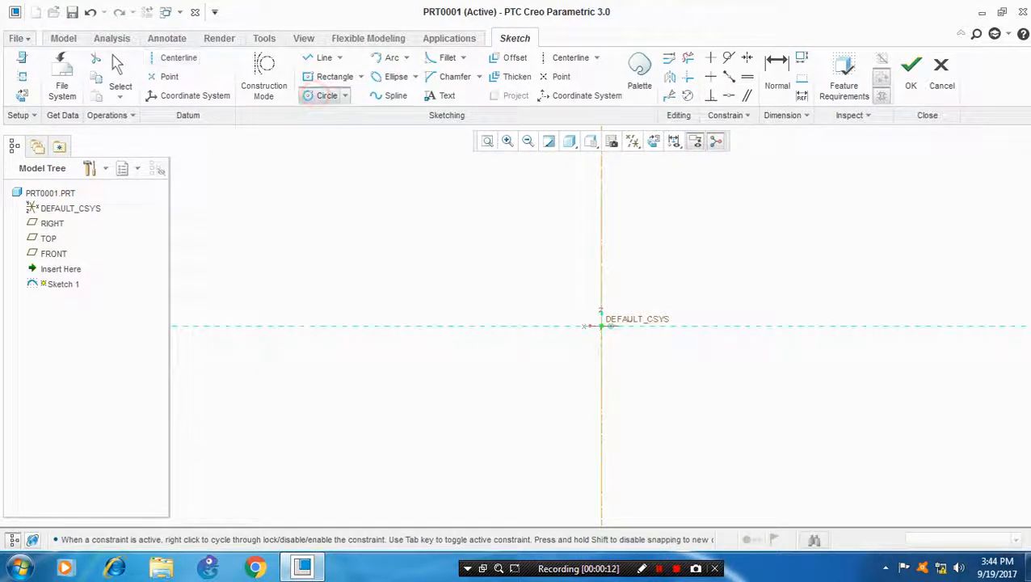
pyautogui.moveTo(601, 326); pyautogui.dragTo(617, 433)
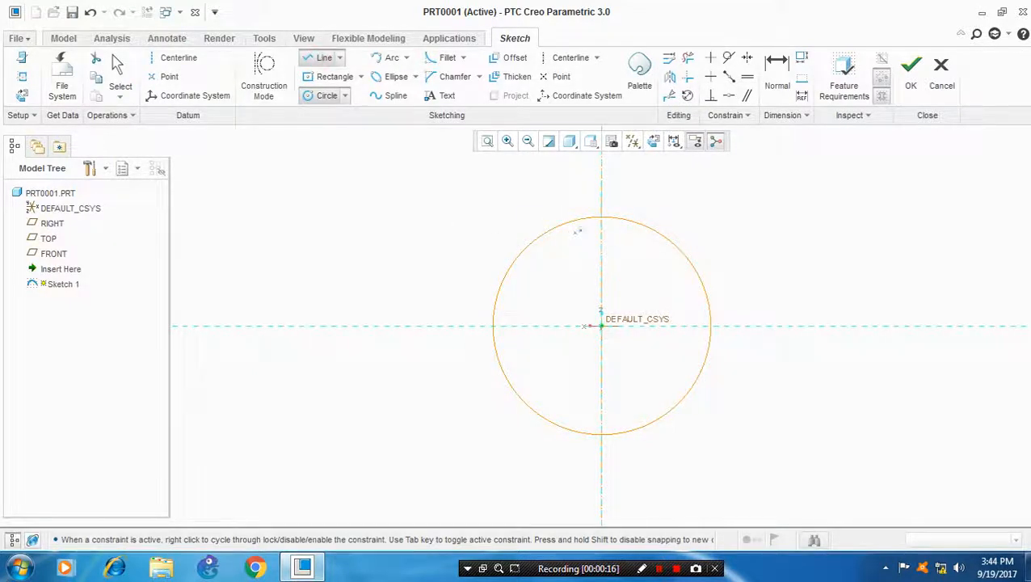
pyautogui.click(604, 430)
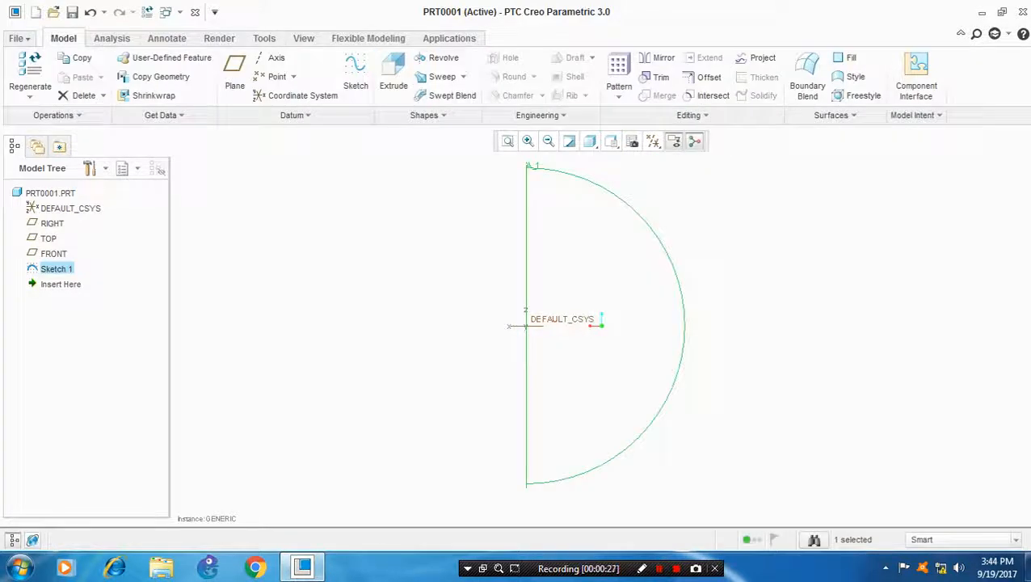
# - Revolve the half-circle 360° into a solid sphere and show the datum planes
pyautogui.click(439, 58)
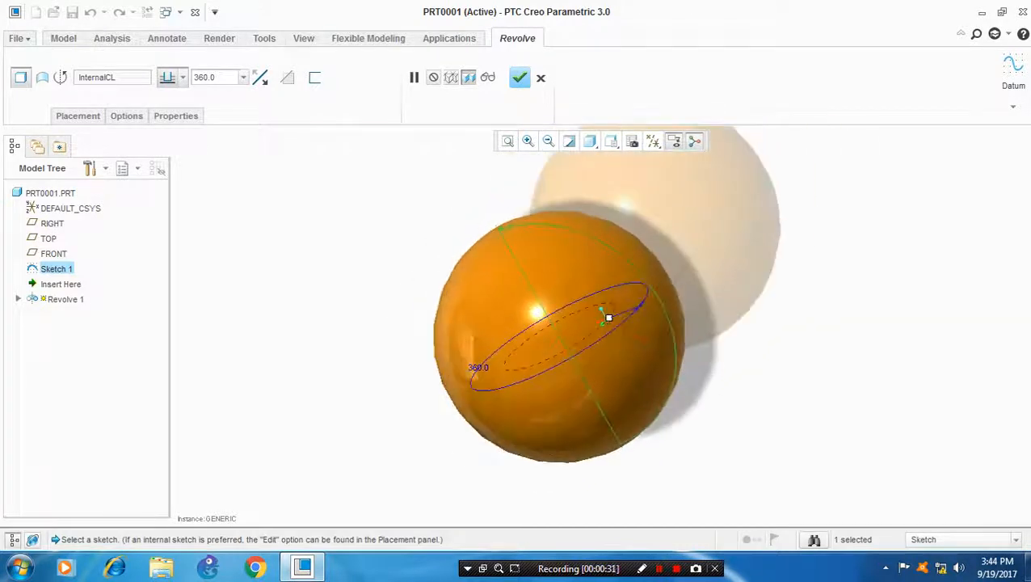
pyautogui.click(520, 77)
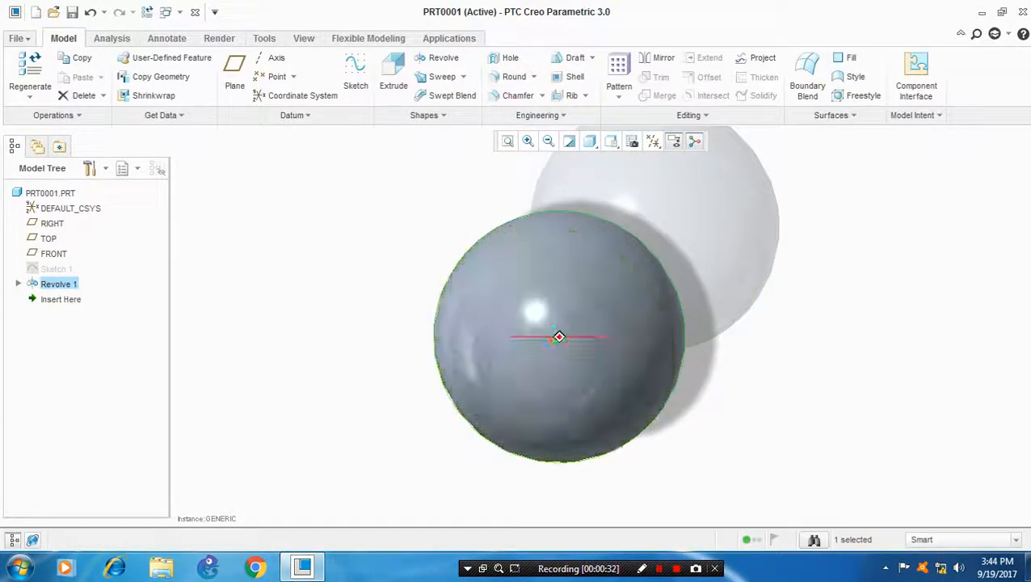
pyautogui.moveTo(557, 338); pyautogui.dragTo(525, 326)
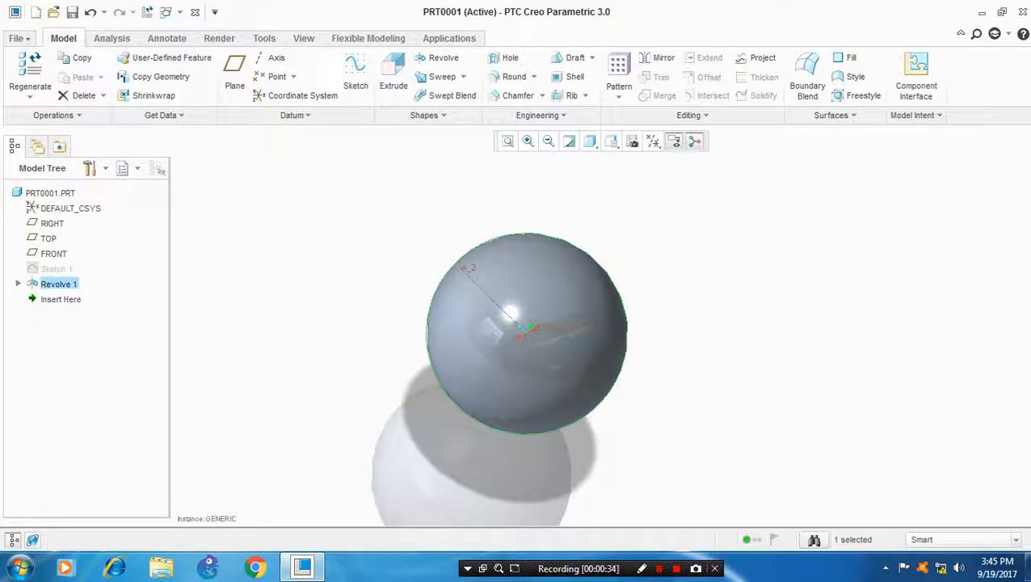
pyautogui.click(659, 140)
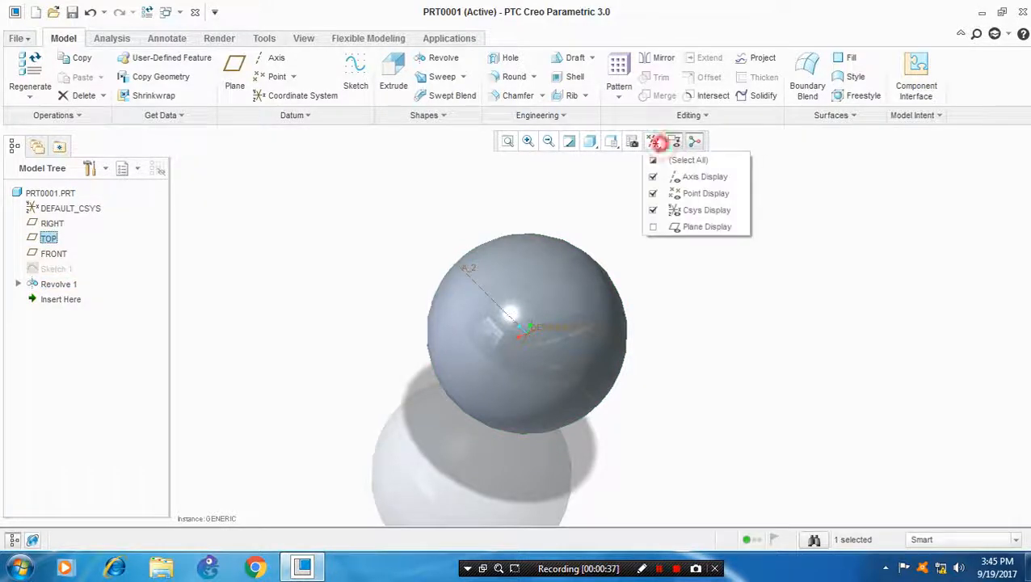
pyautogui.click(652, 226)
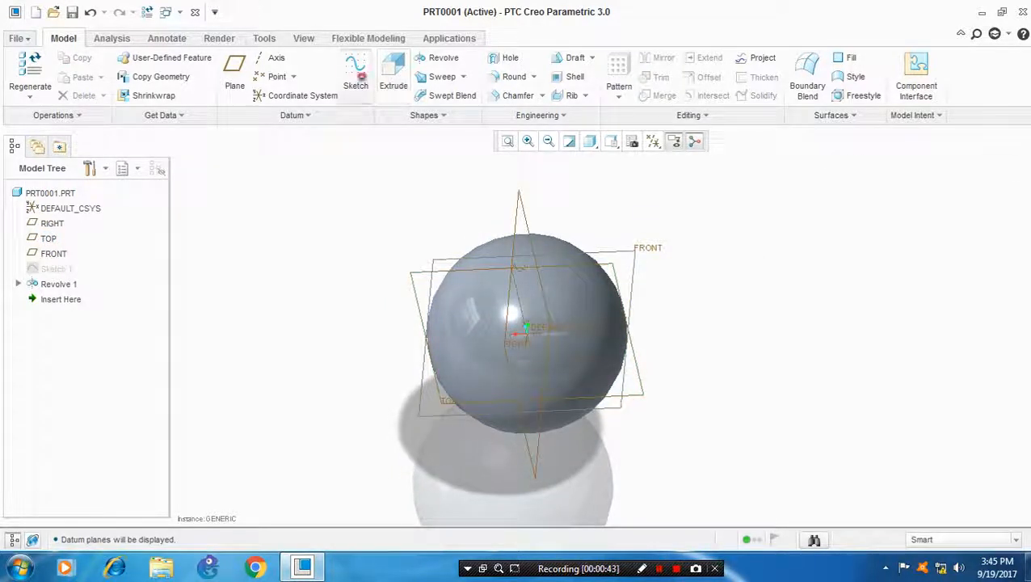
# - Sketch a wavy spline across the sphere on the FRONT plane as the seam path
pyautogui.click(356, 64)
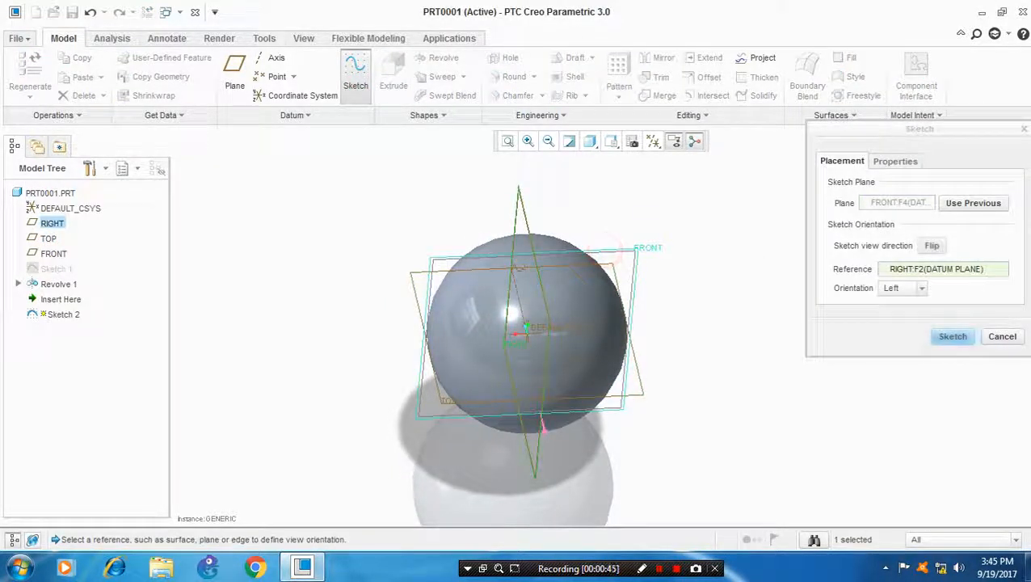
pyautogui.click(951, 336)
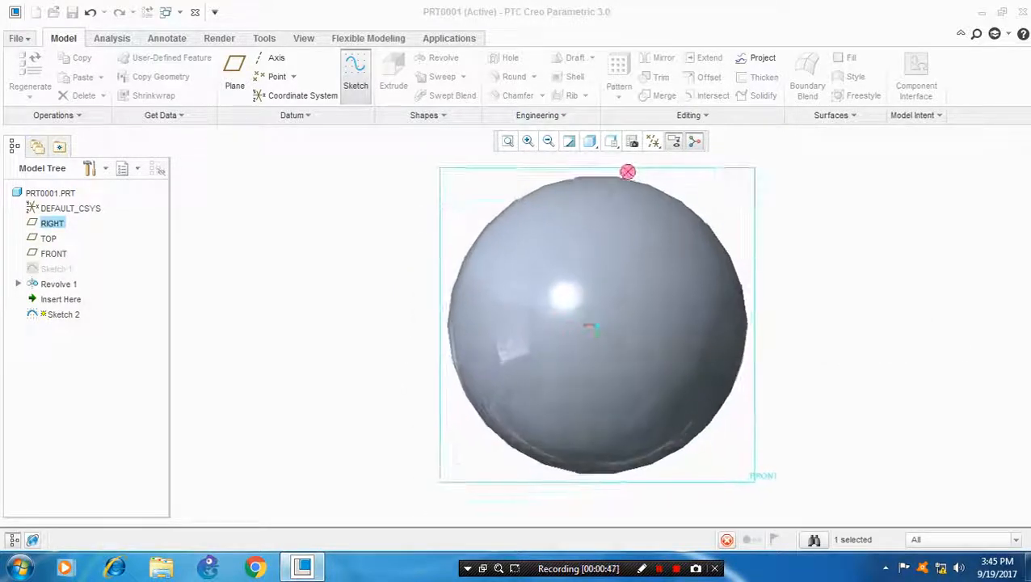
pyautogui.click(355, 73)
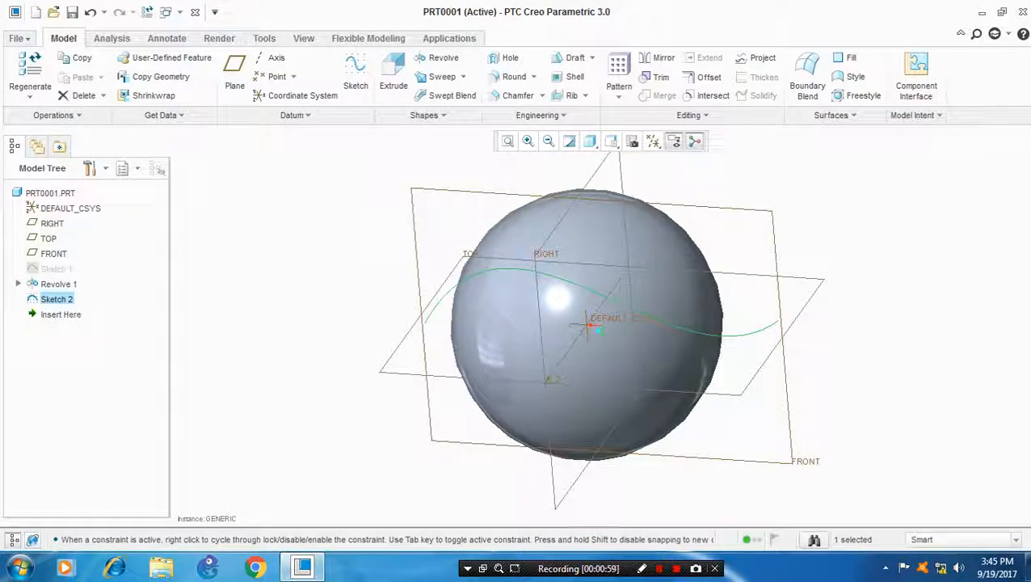
pyautogui.click(653, 140)
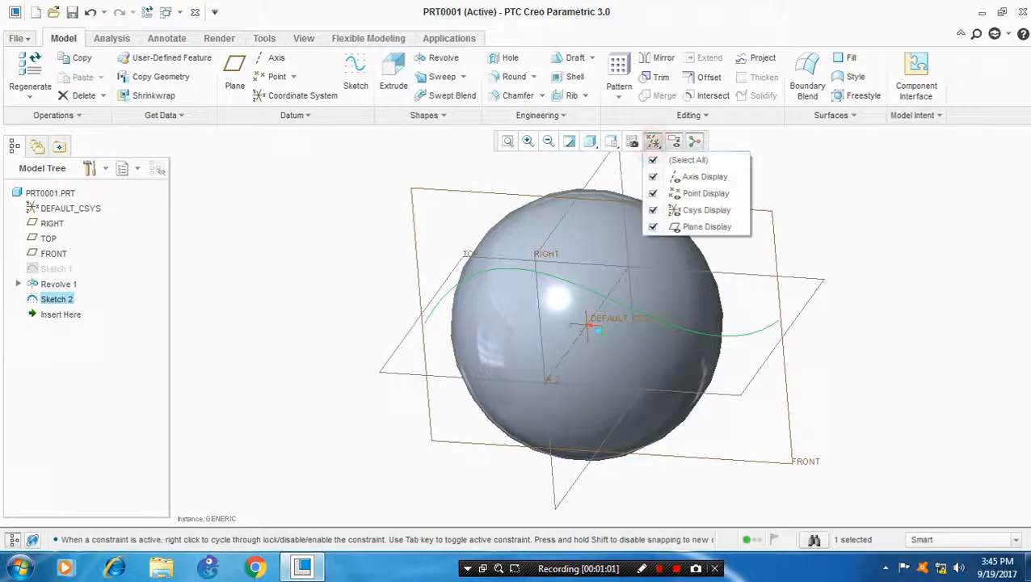
# - Hide the datum planes and project Sketch 2 onto the sphere surface as Project 1
pyautogui.click(653, 226)
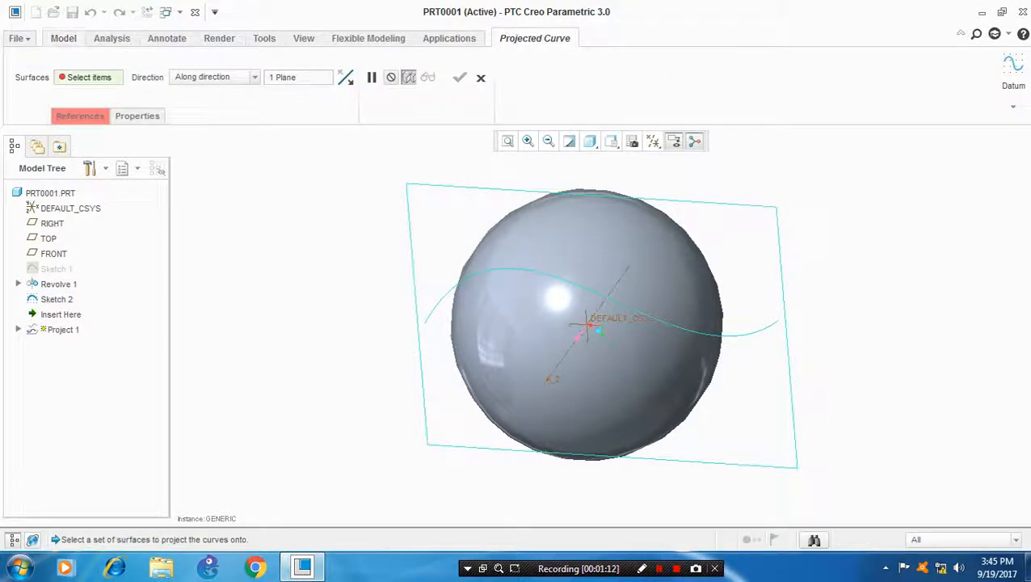
pyautogui.click(598, 331)
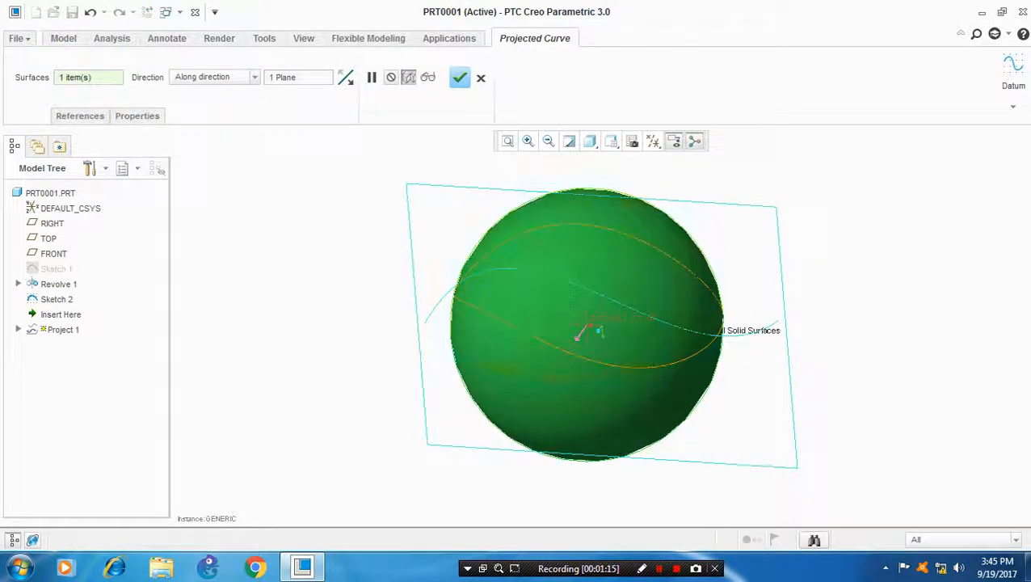
pyautogui.click(459, 77)
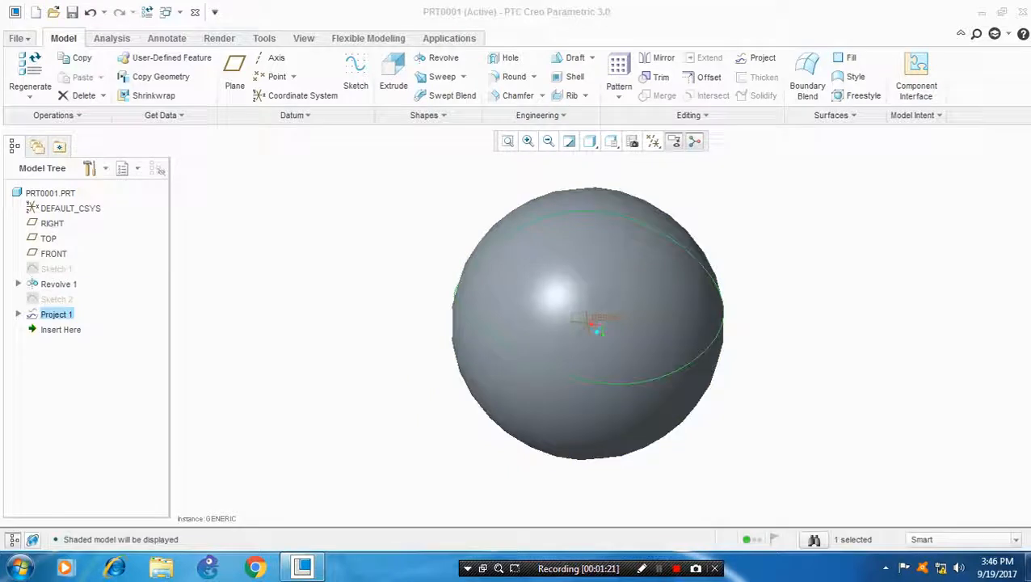
pyautogui.click(438, 76)
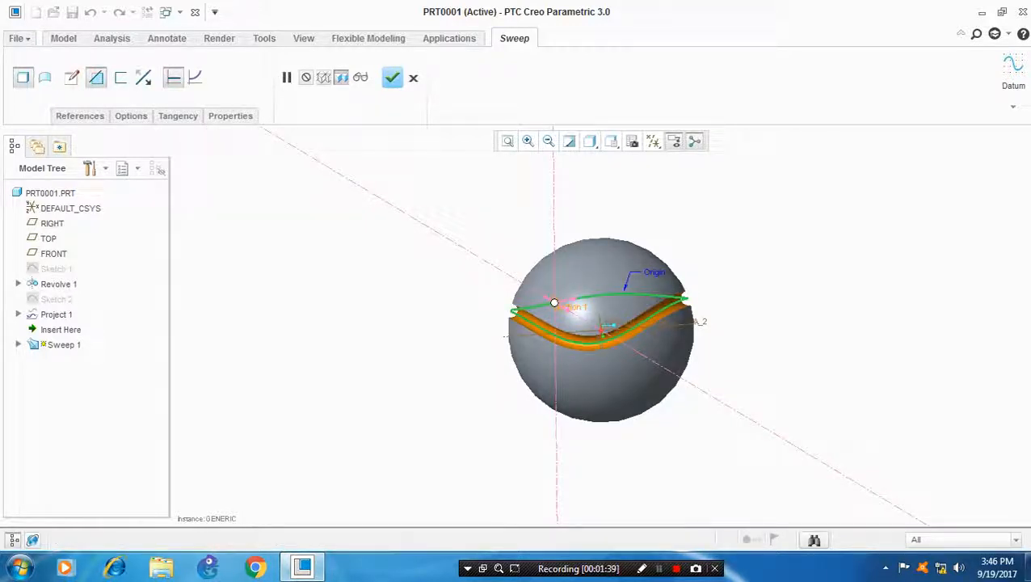
# - Cut the groove seam with Sweep 1 along Project 1 and hide the projected curve
pyautogui.click(388, 78)
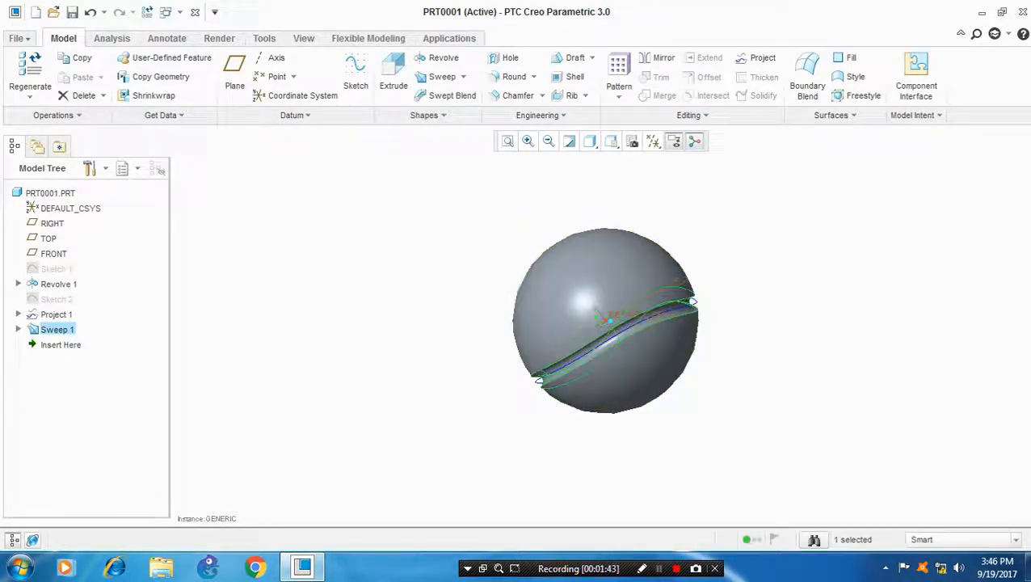
pyautogui.click(55, 314)
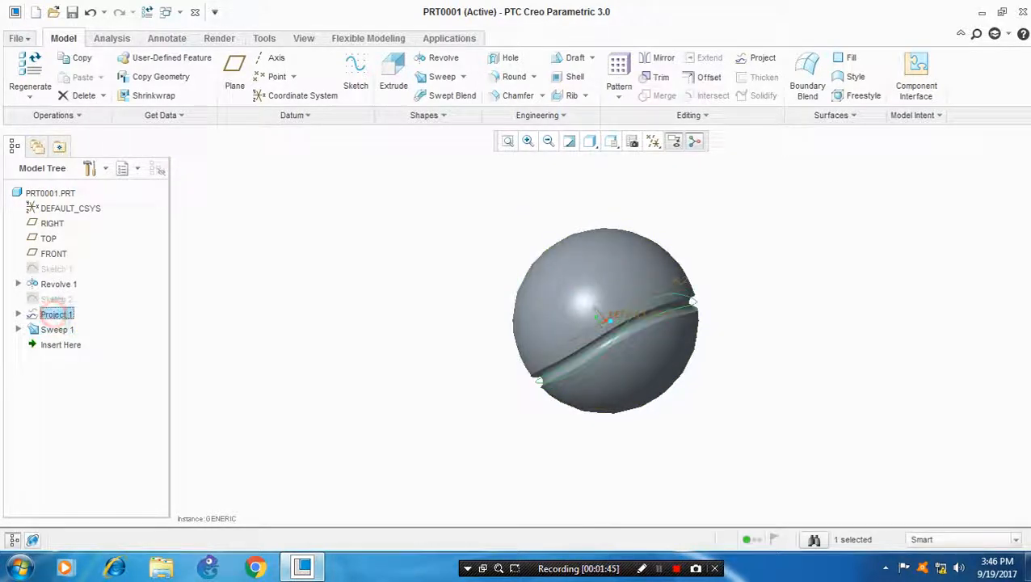
pyautogui.click(18, 313)
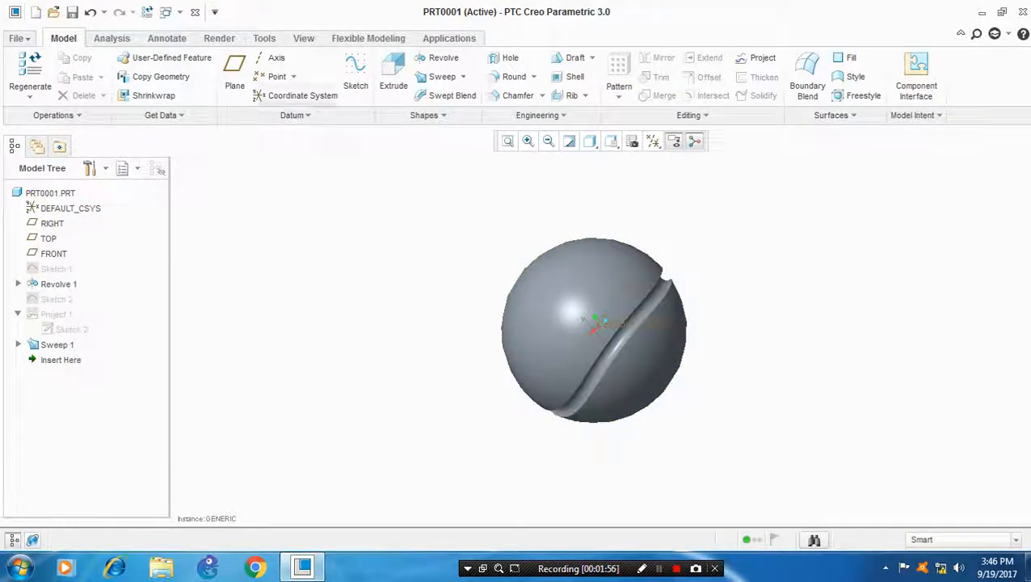
# - Apply a red appearance from the Appearance Gallery to the ball, leaving the groove grey
pyautogui.click(220, 38)
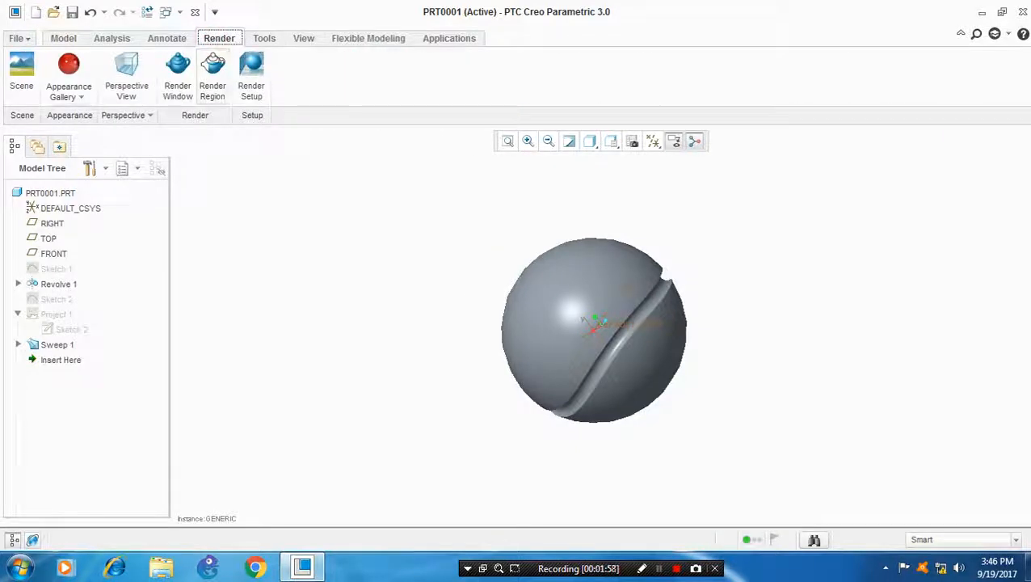
pyautogui.click(68, 73)
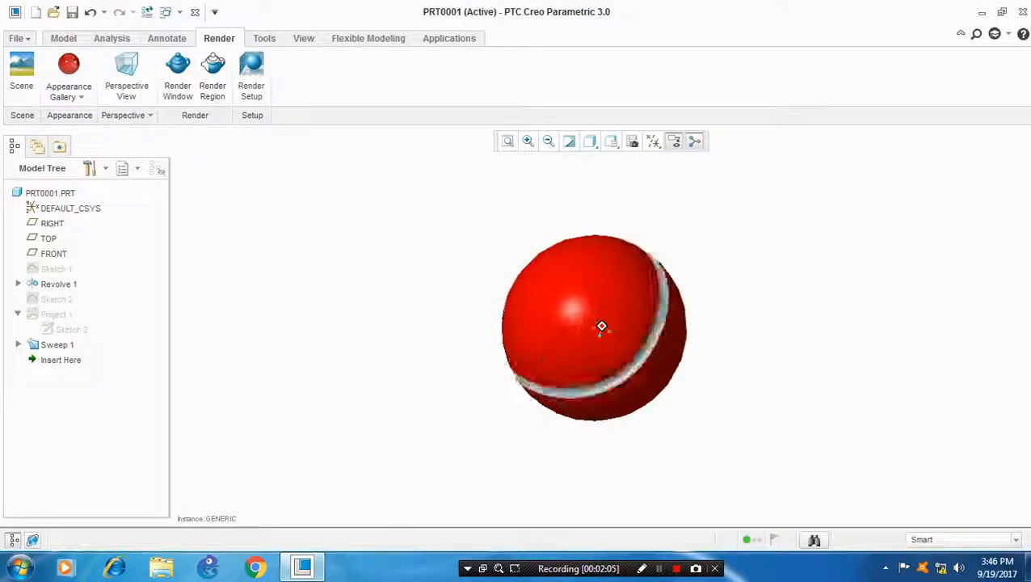
pyautogui.moveTo(601, 326); pyautogui.dragTo(574, 334)
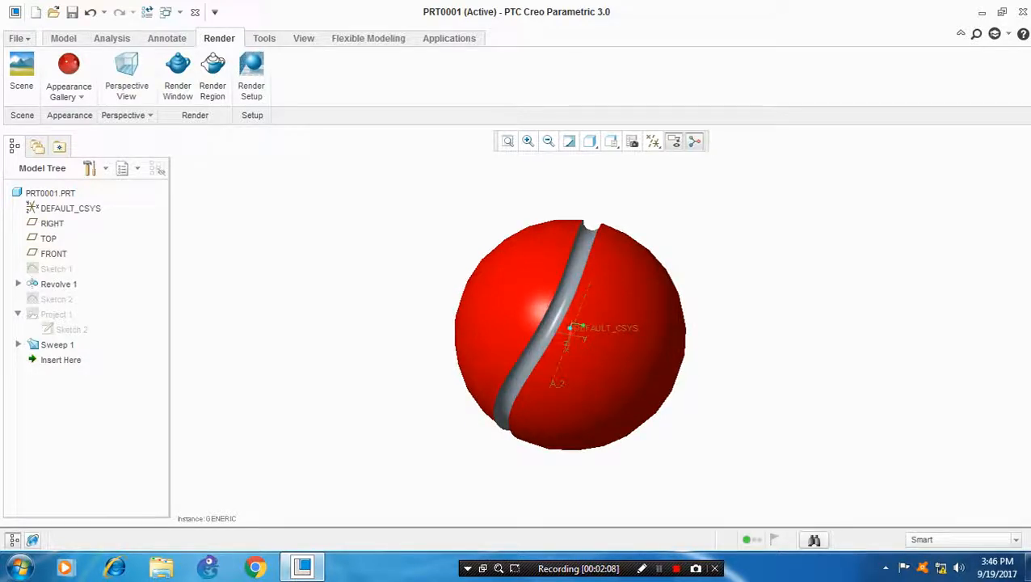